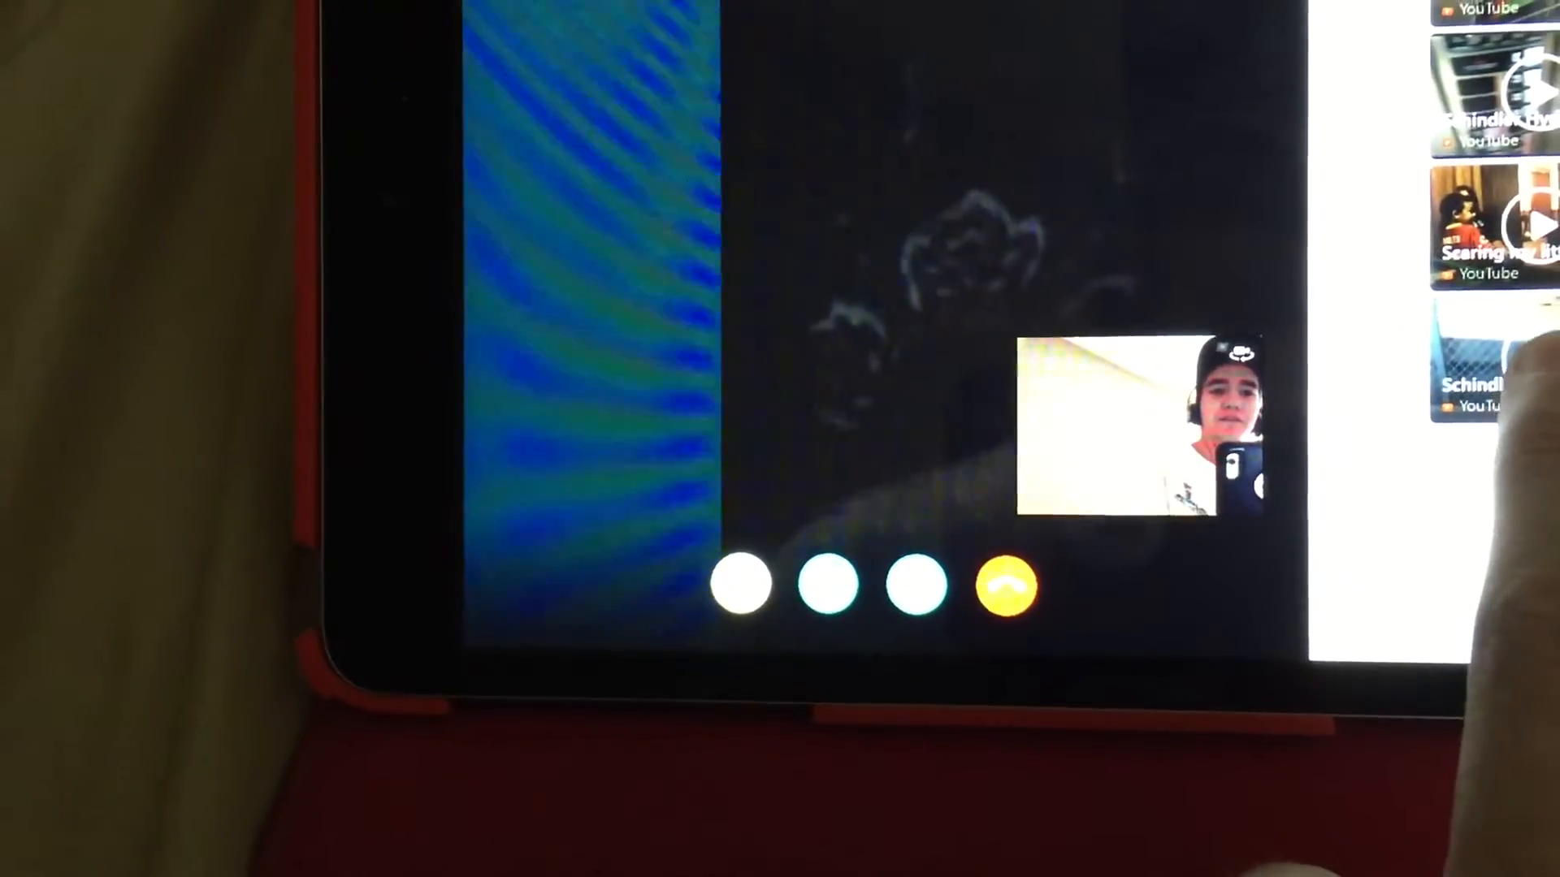
Step: Open the Schindler Hydraulic Freight Elevator at Dick's Sporting Goods Zona Rosa video from related videos
click(1006, 585)
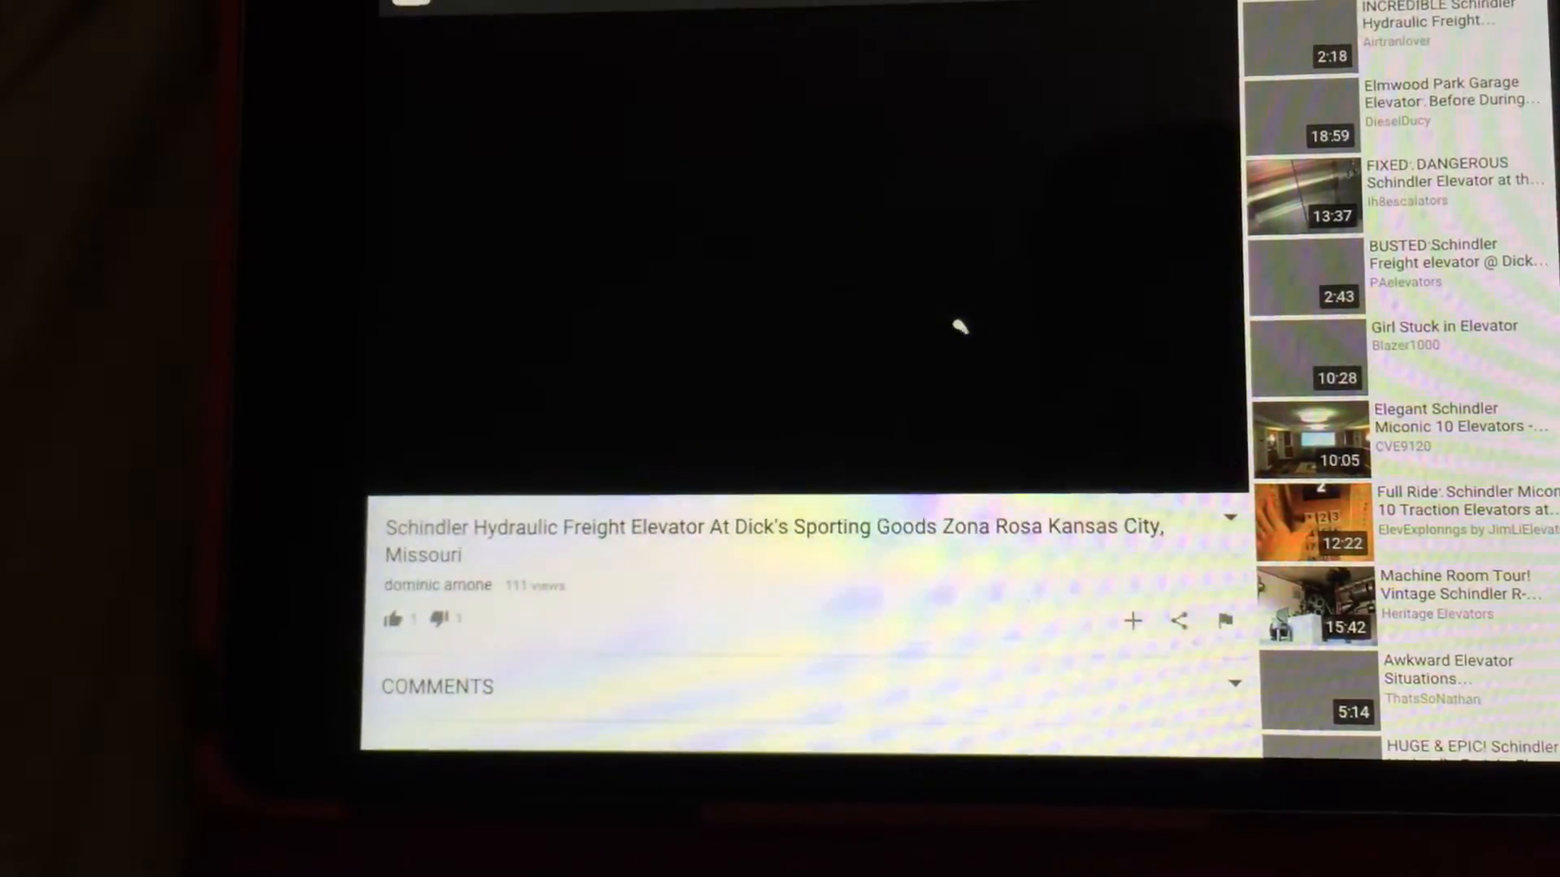